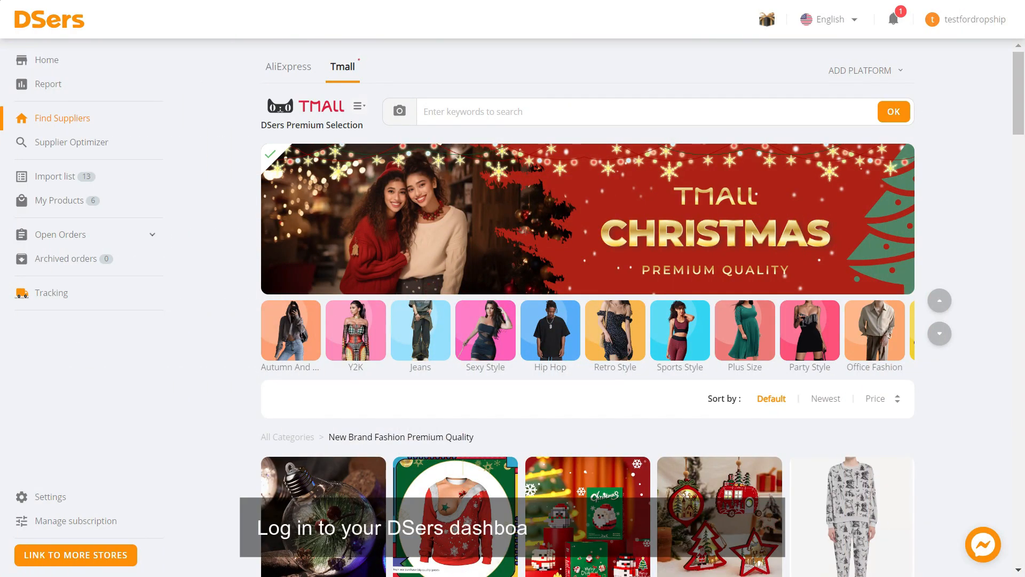
# Go to My Products to list the connected store's products.
pyautogui.click(60, 201)
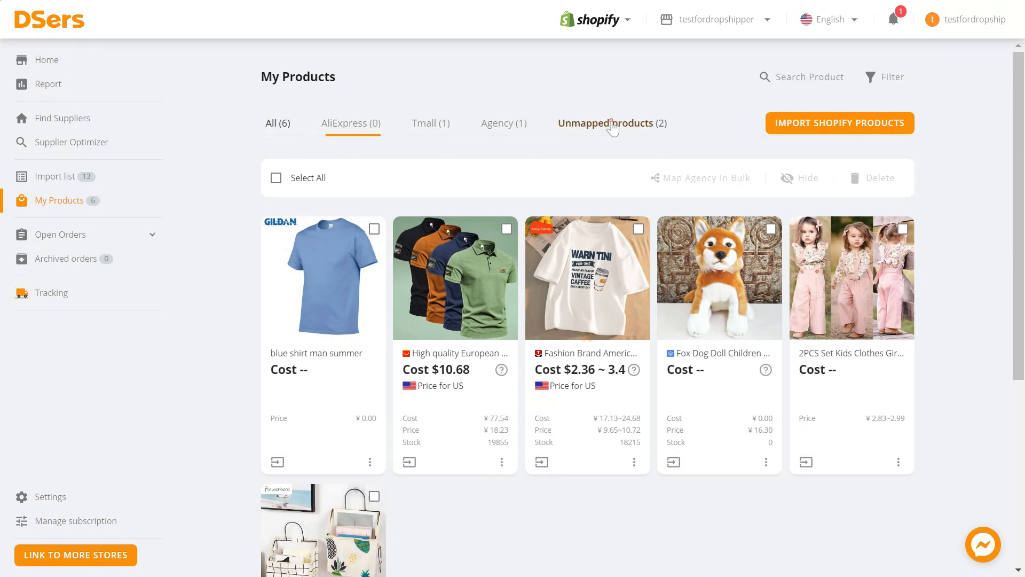
# Filter to Unmapped products and open the pink kids clothes set's Agency mapping panel.
pyautogui.click(607, 123)
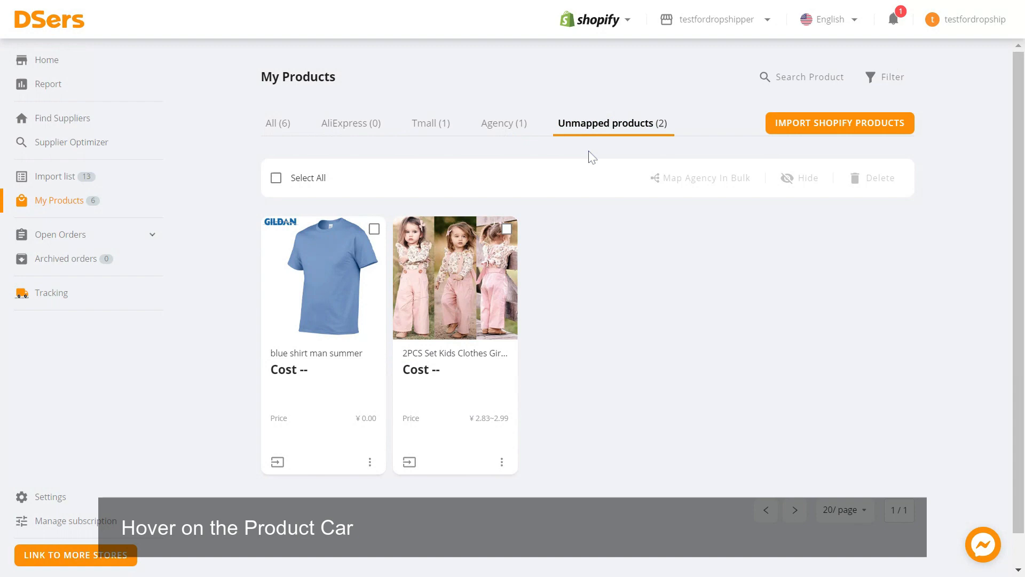
pyautogui.moveTo(495, 340)
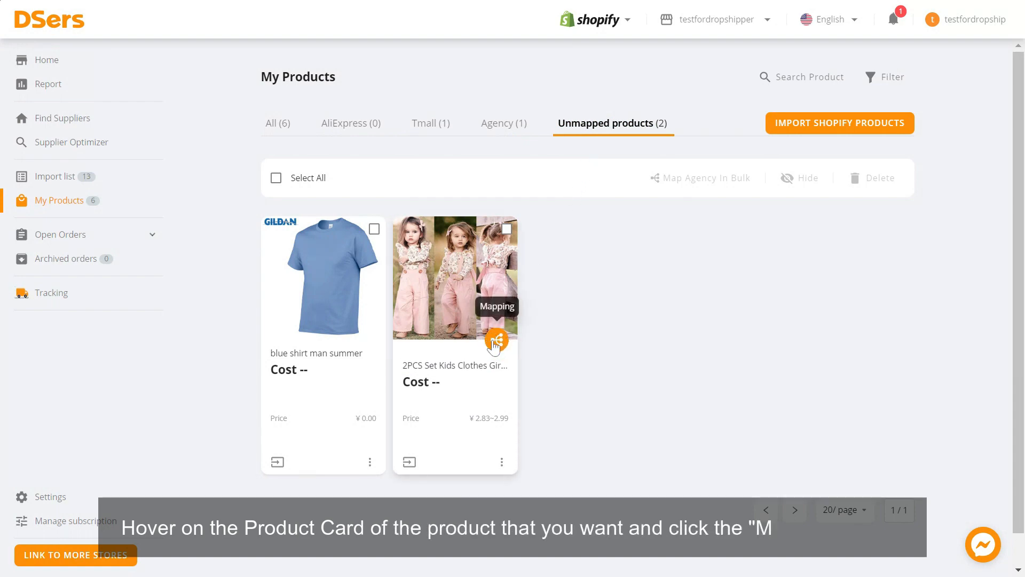
pyautogui.click(496, 340)
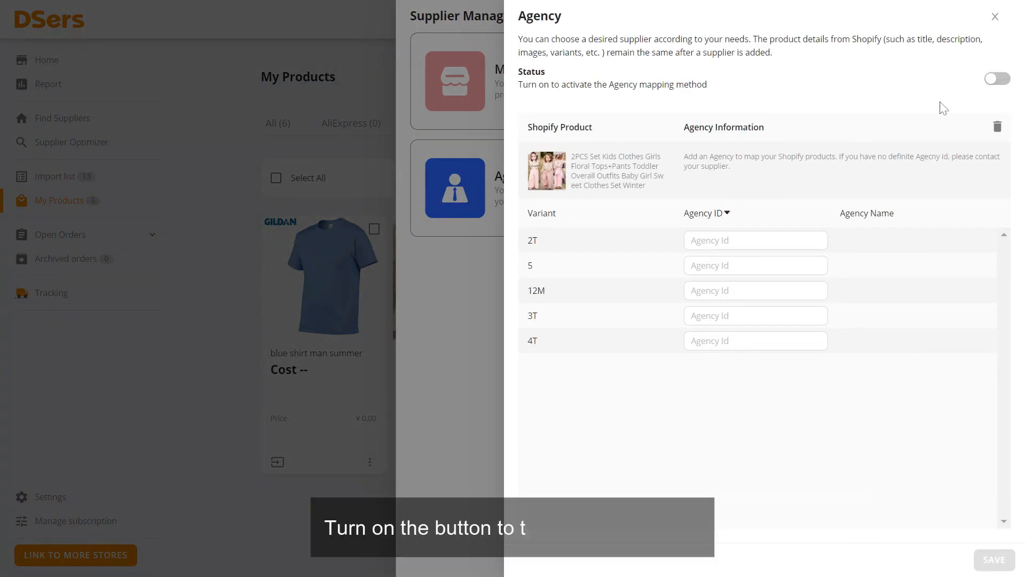
# Enable agency mapping status and enter agency ID 100011 for the first variant.
pyautogui.click(997, 79)
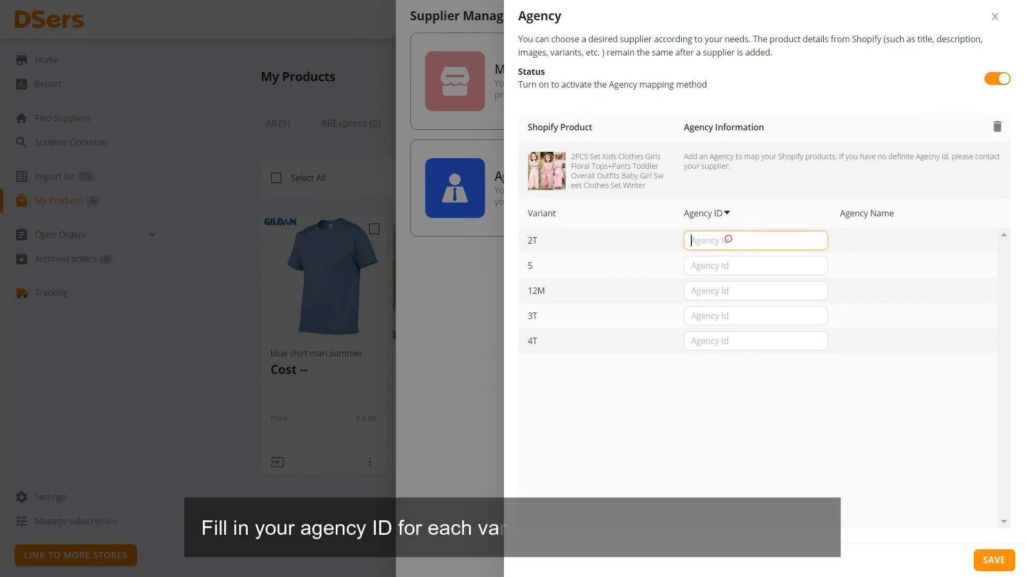
pyautogui.write('100011')
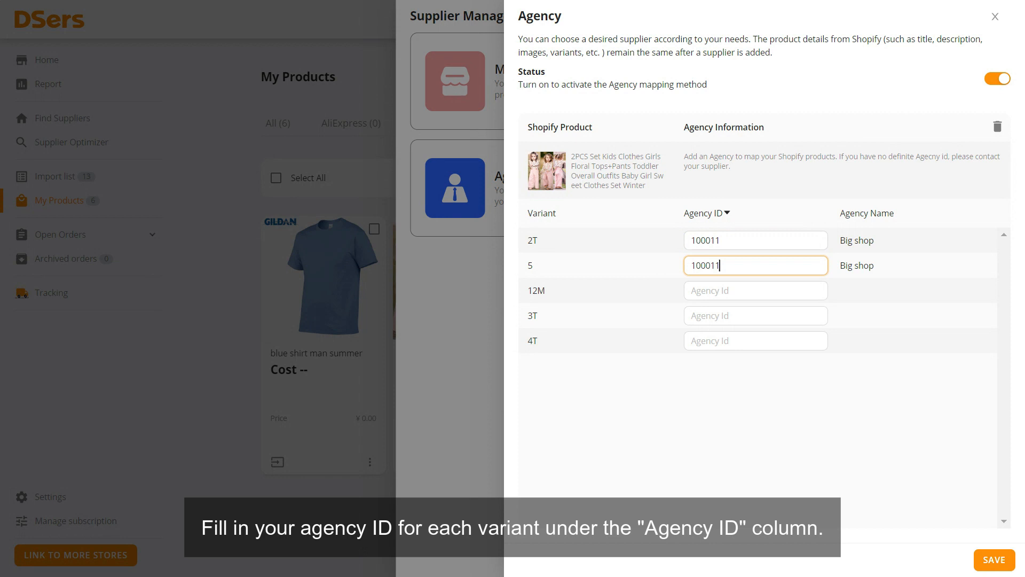
pyautogui.click(755, 290)
pyautogui.write('100011')
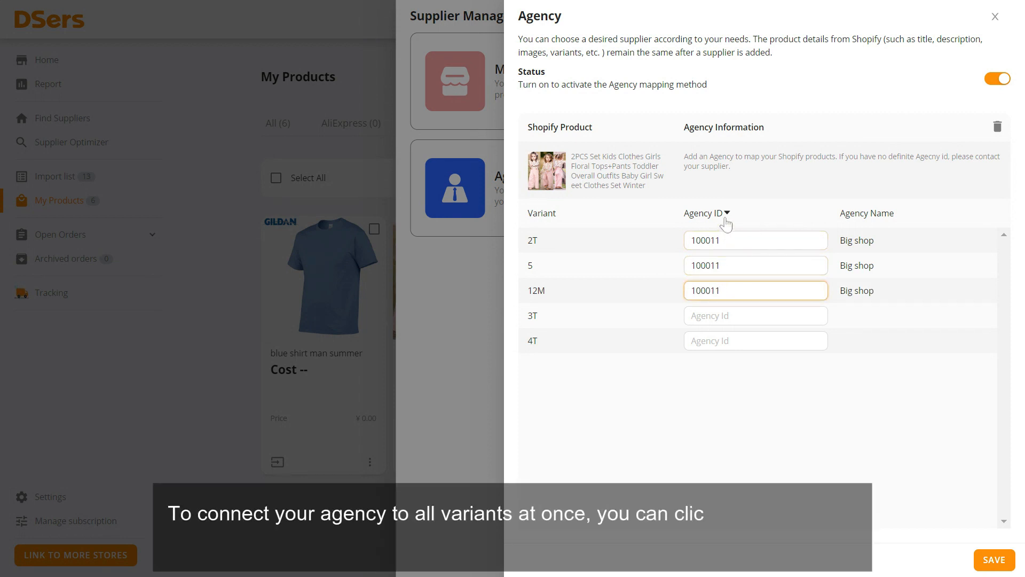
# Apply agency ID 100011 to all variants, then save the changed mapping.
pyautogui.click(704, 213)
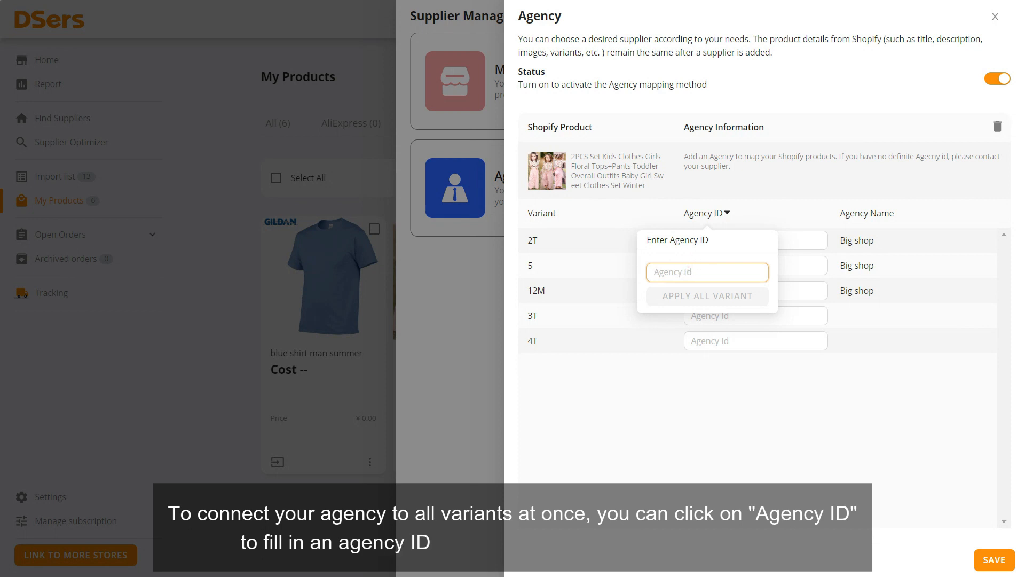
pyautogui.write('100011')
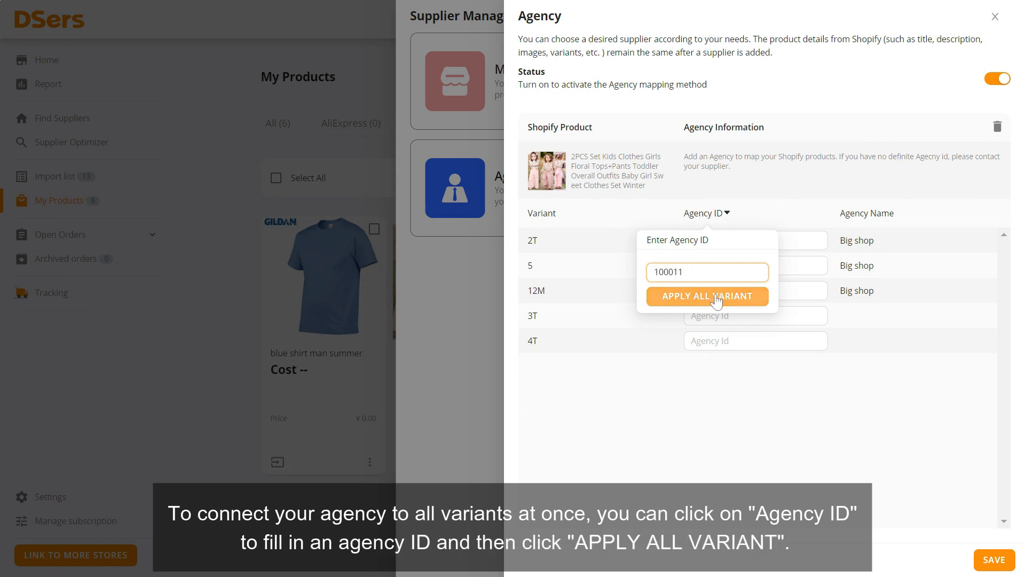
pyautogui.click(706, 295)
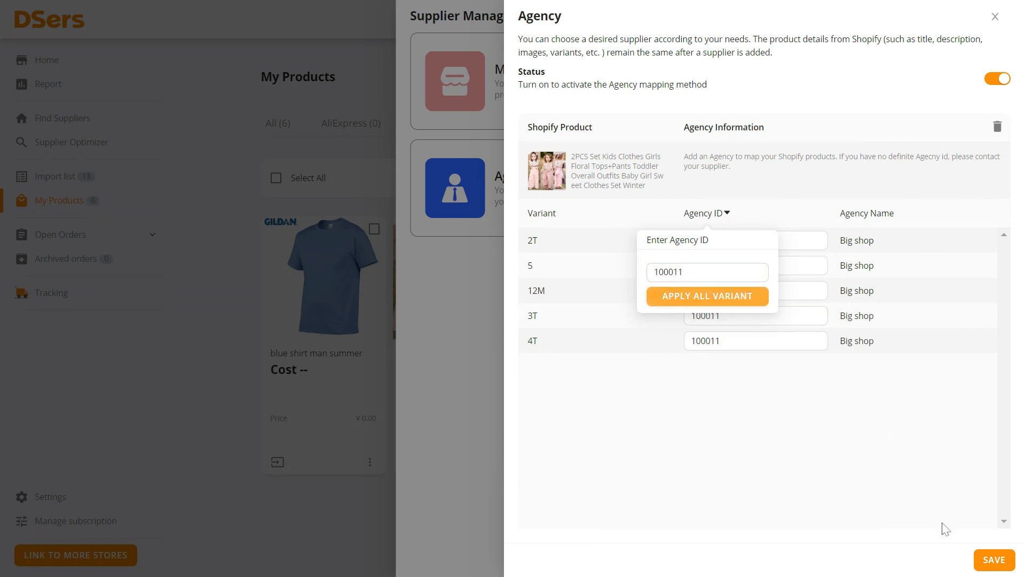
pyautogui.click(707, 296)
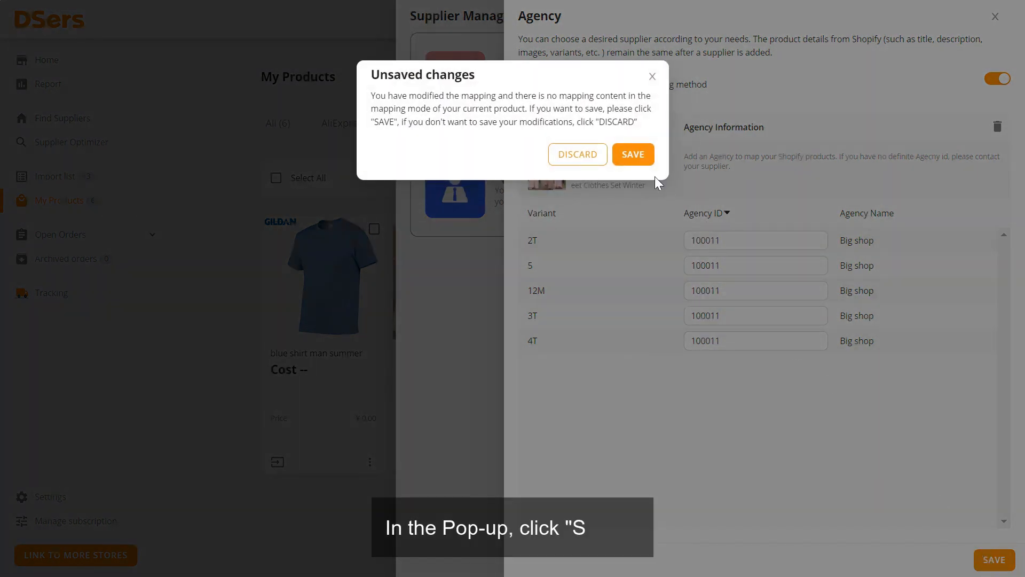
pyautogui.click(632, 155)
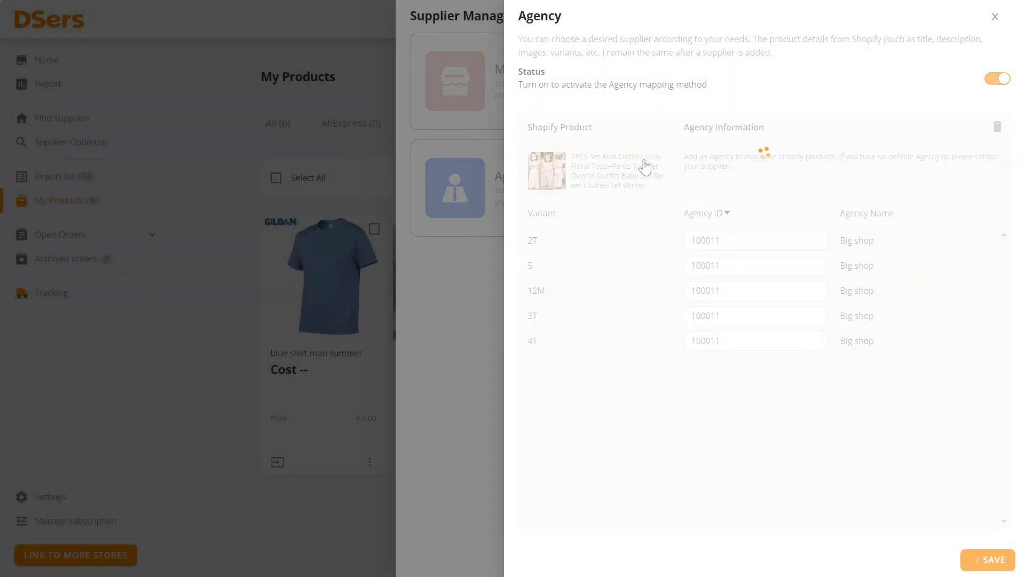